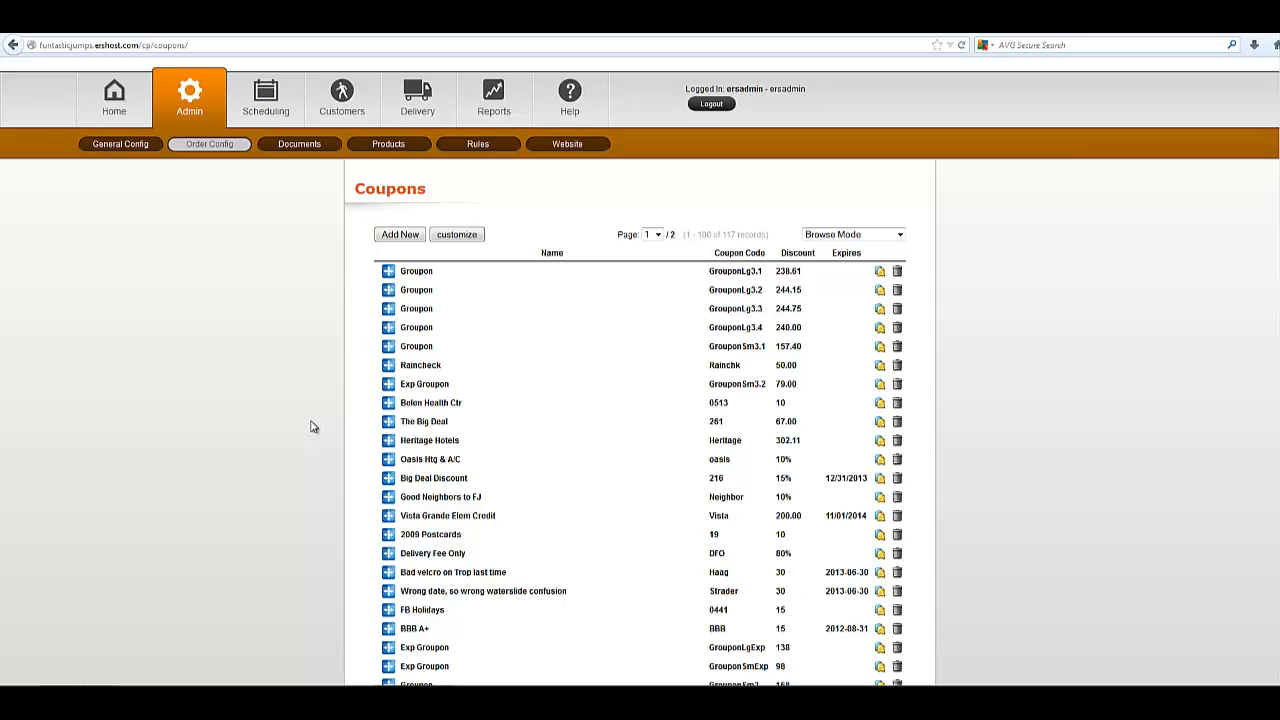
mouse_move(342, 488)
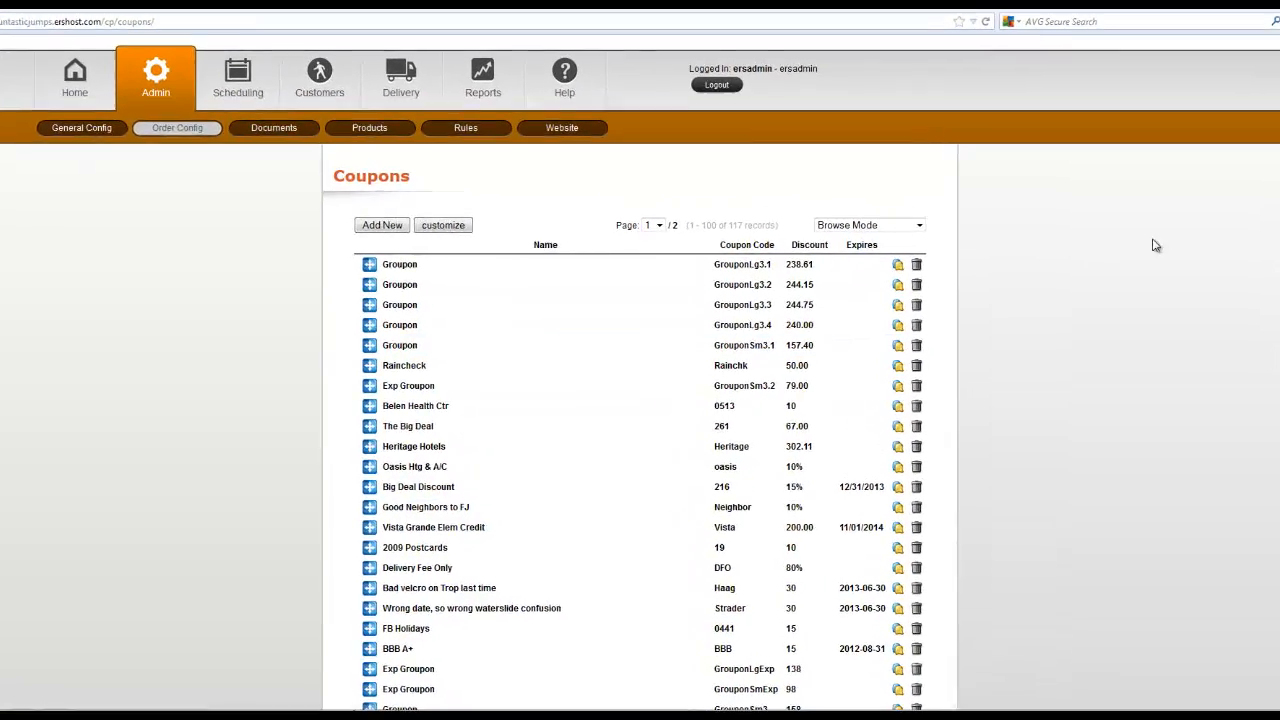
Step: Re-enter 95 as the Color Contest Winner coupon's discount and return to the 117-record Coupons list
scroll("down", 3)
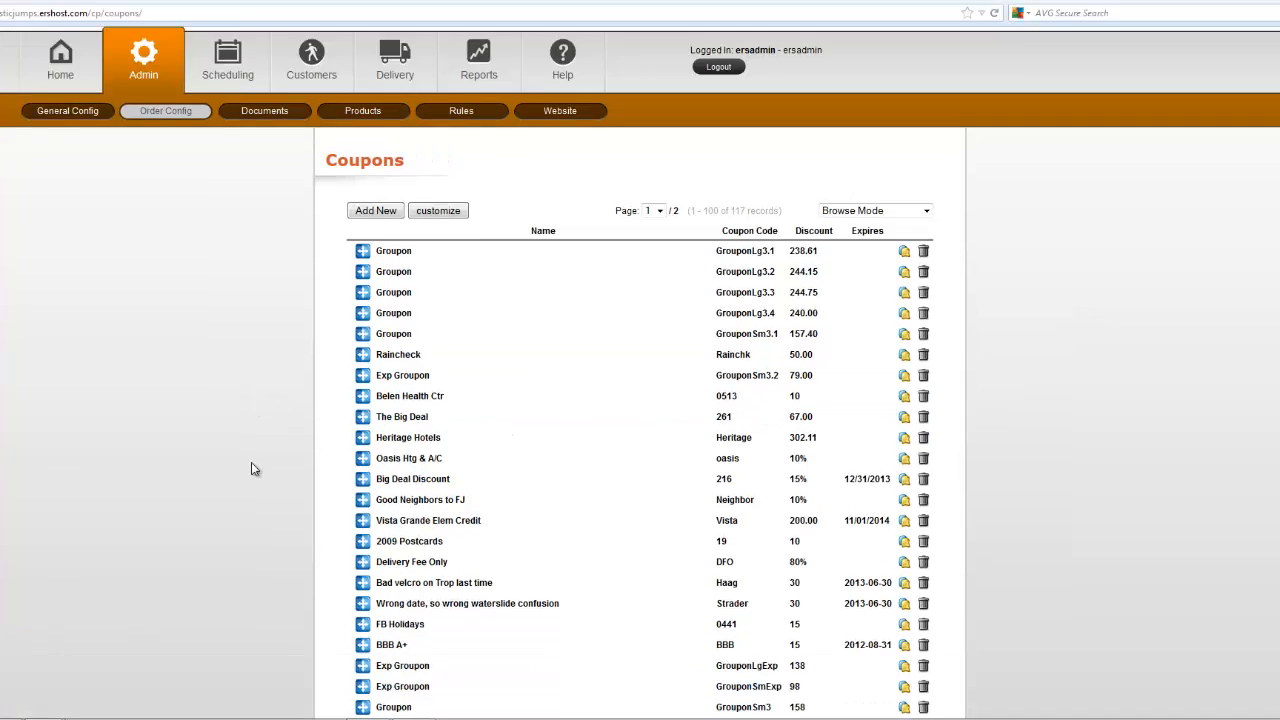
scroll("down", 3)
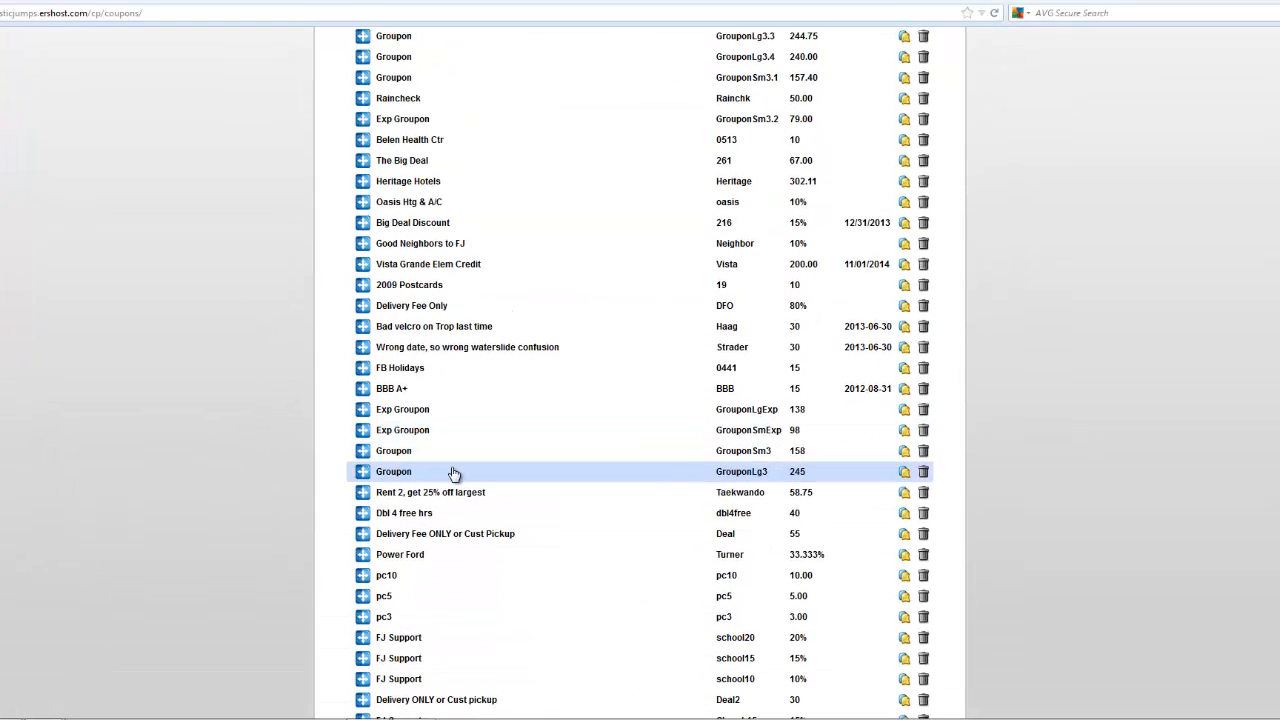
mouse_move(292, 452)
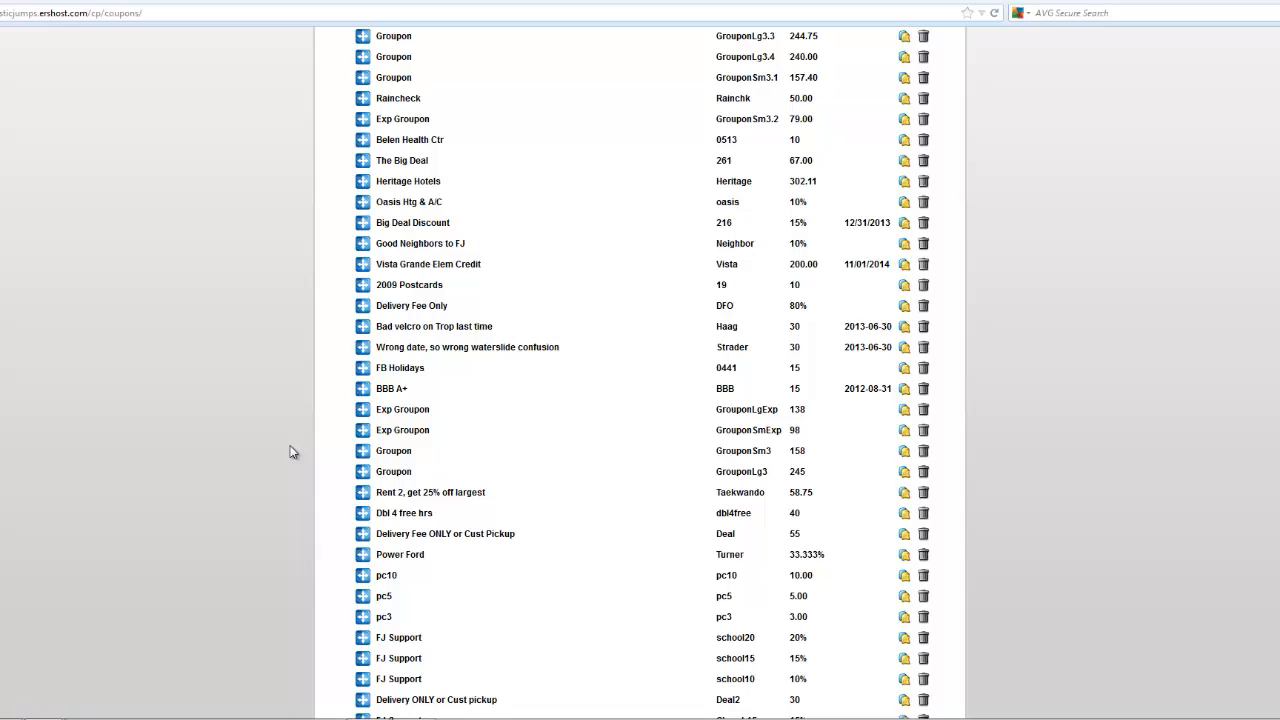
mouse_move(292, 442)
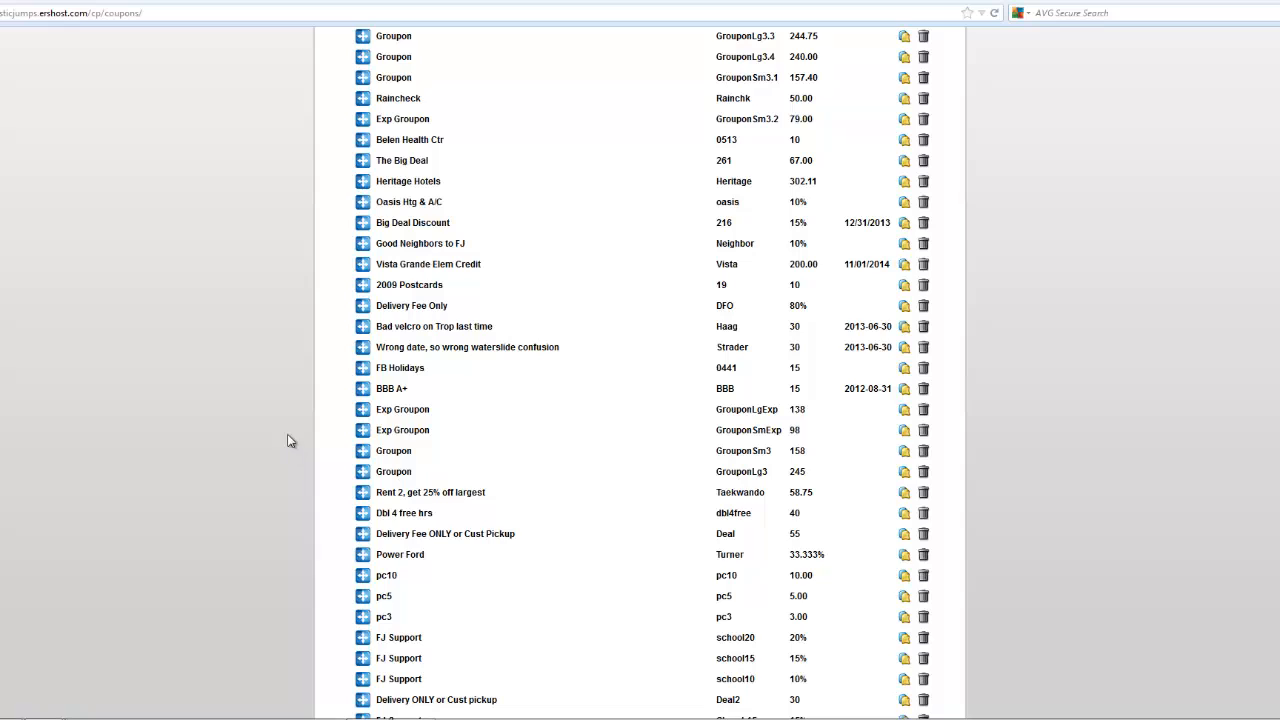
mouse_move(300, 404)
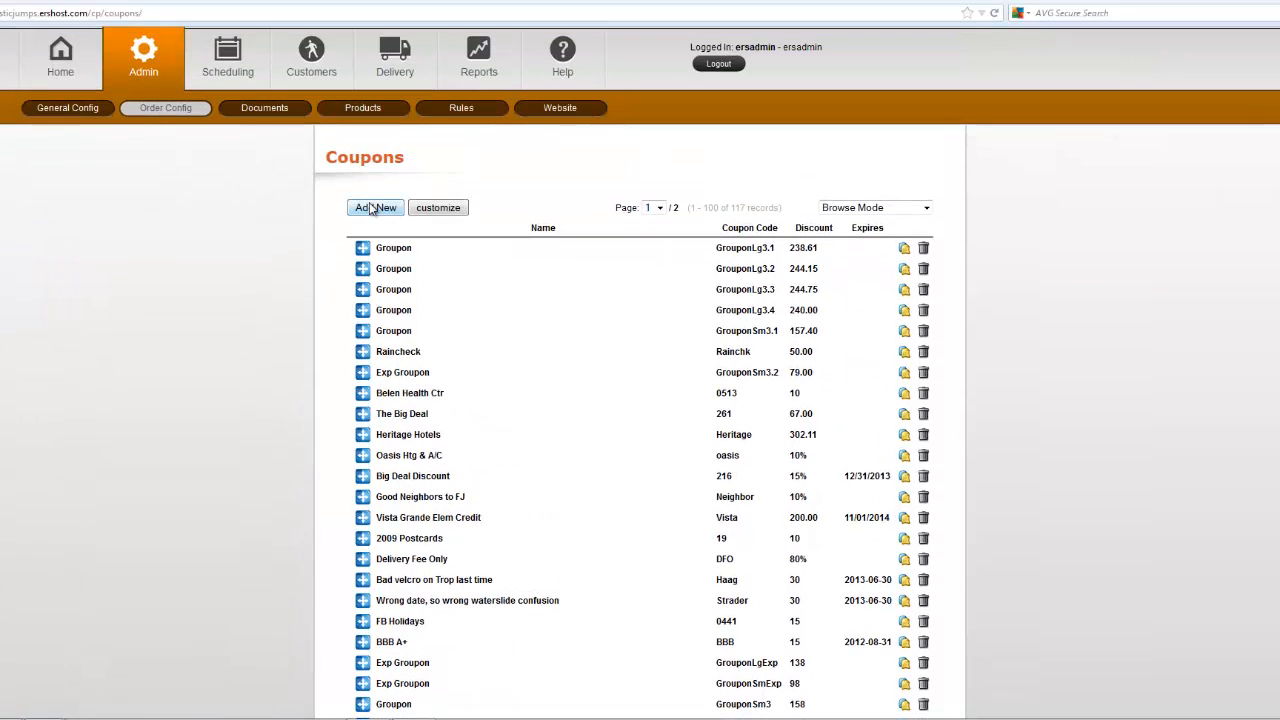
mouse_move(432, 496)
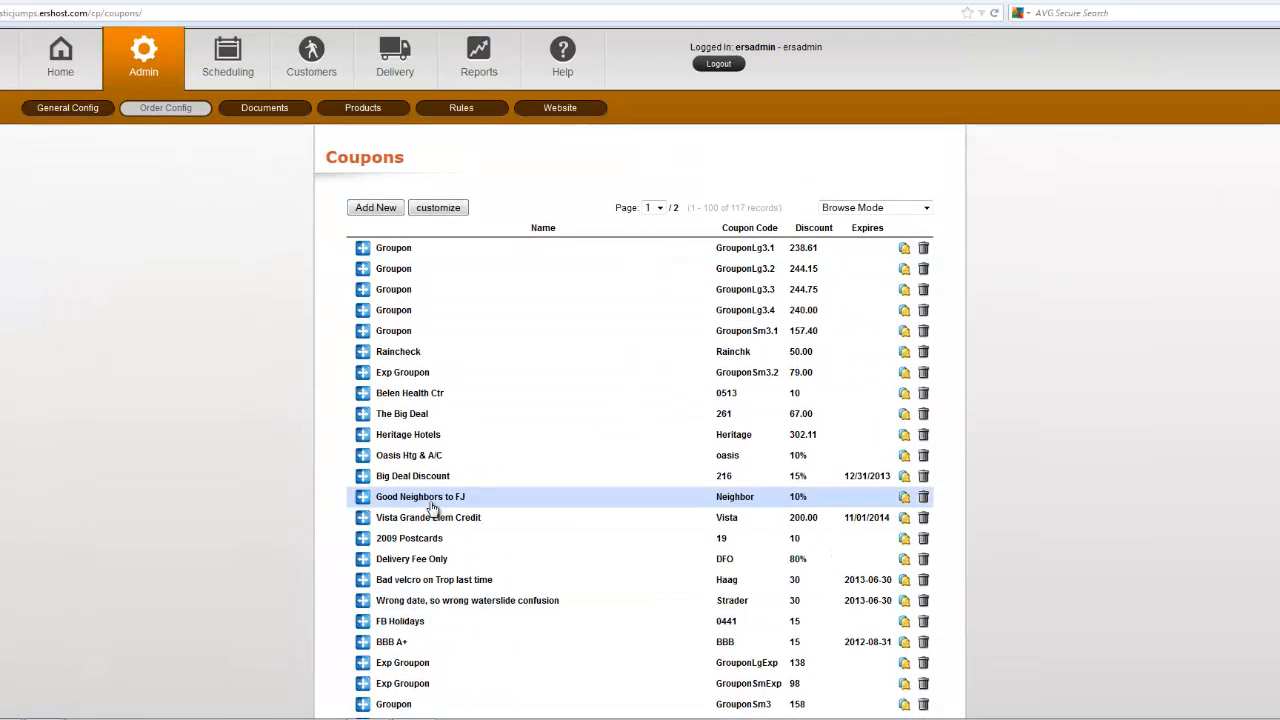
scroll("down", 3)
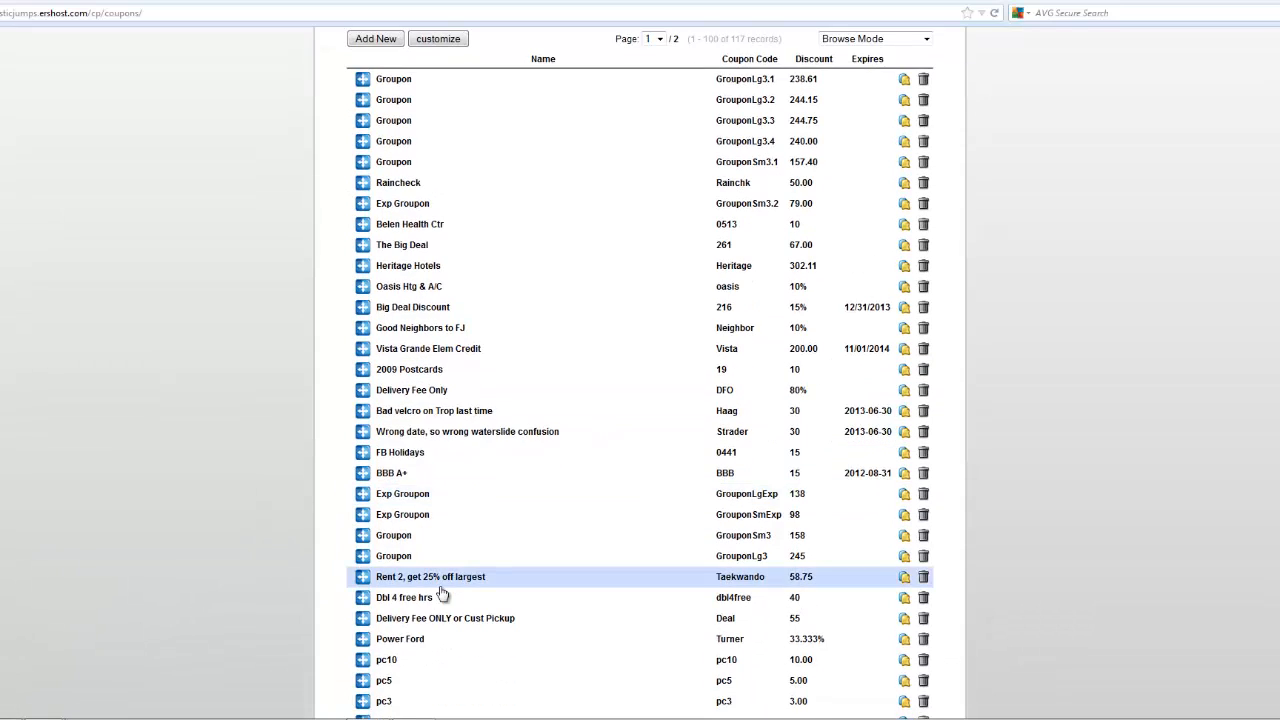
mouse_move(450, 640)
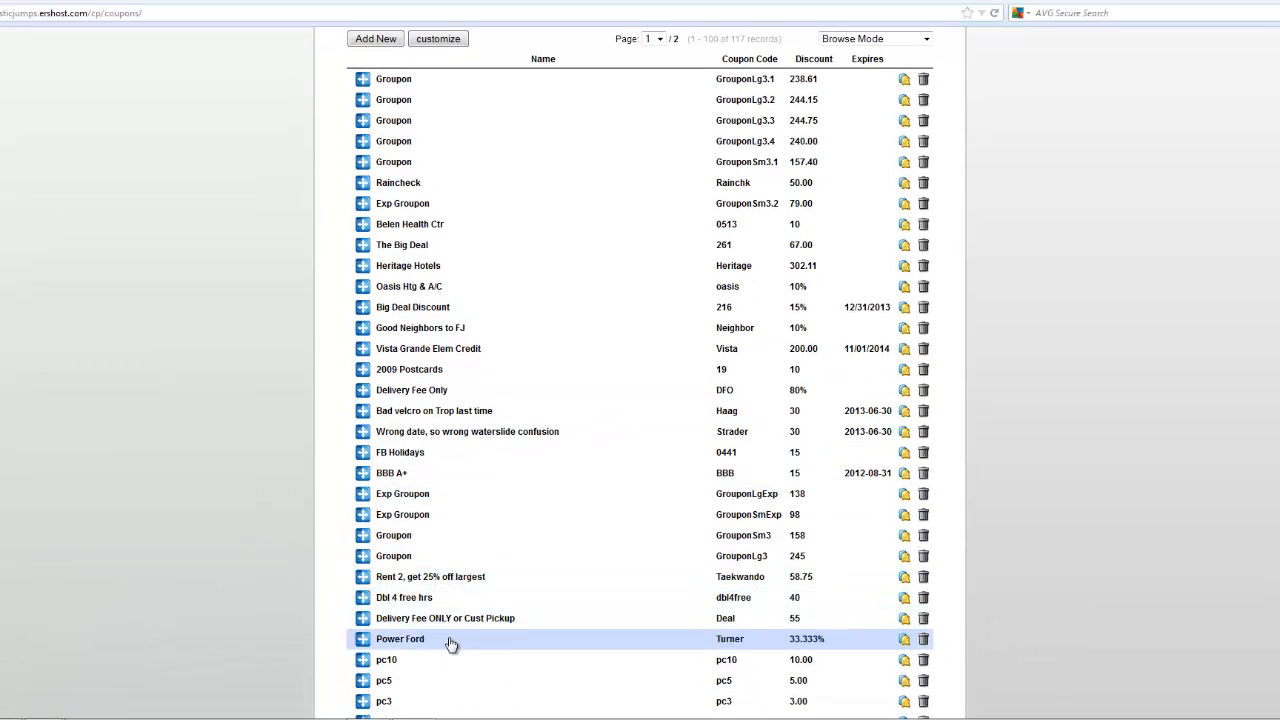
scroll("down", 3)
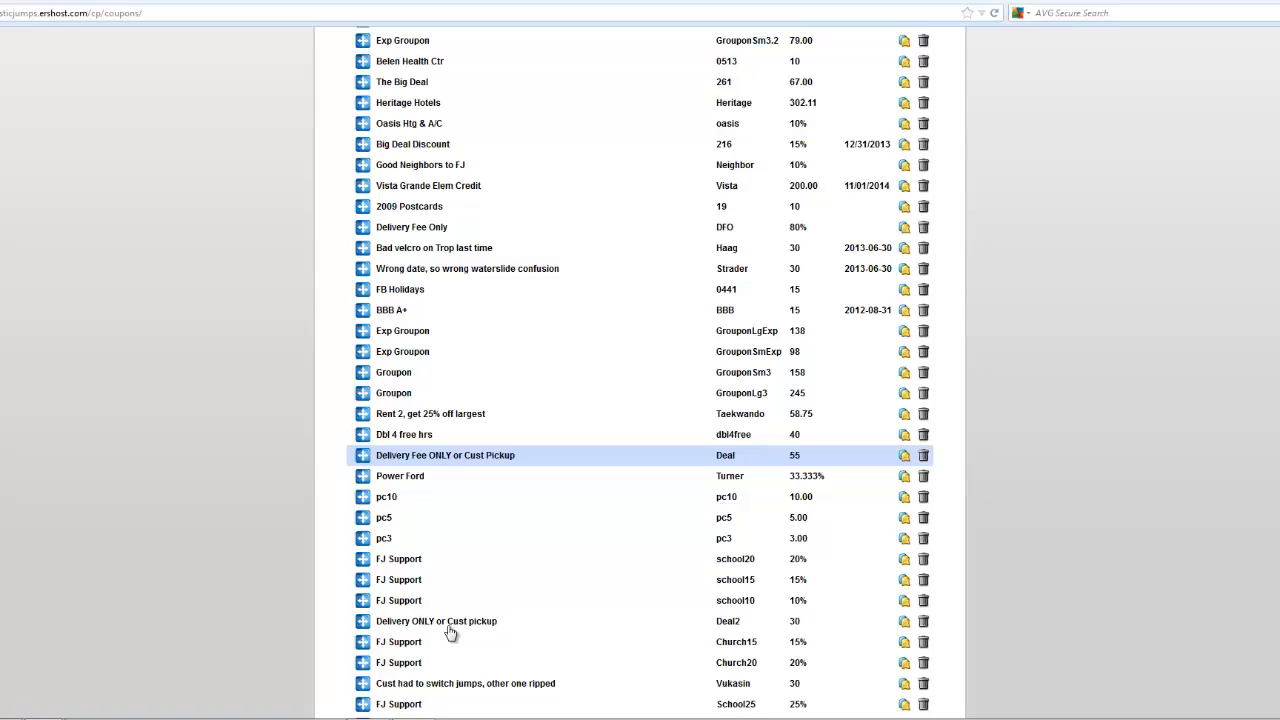
scroll("down", 3)
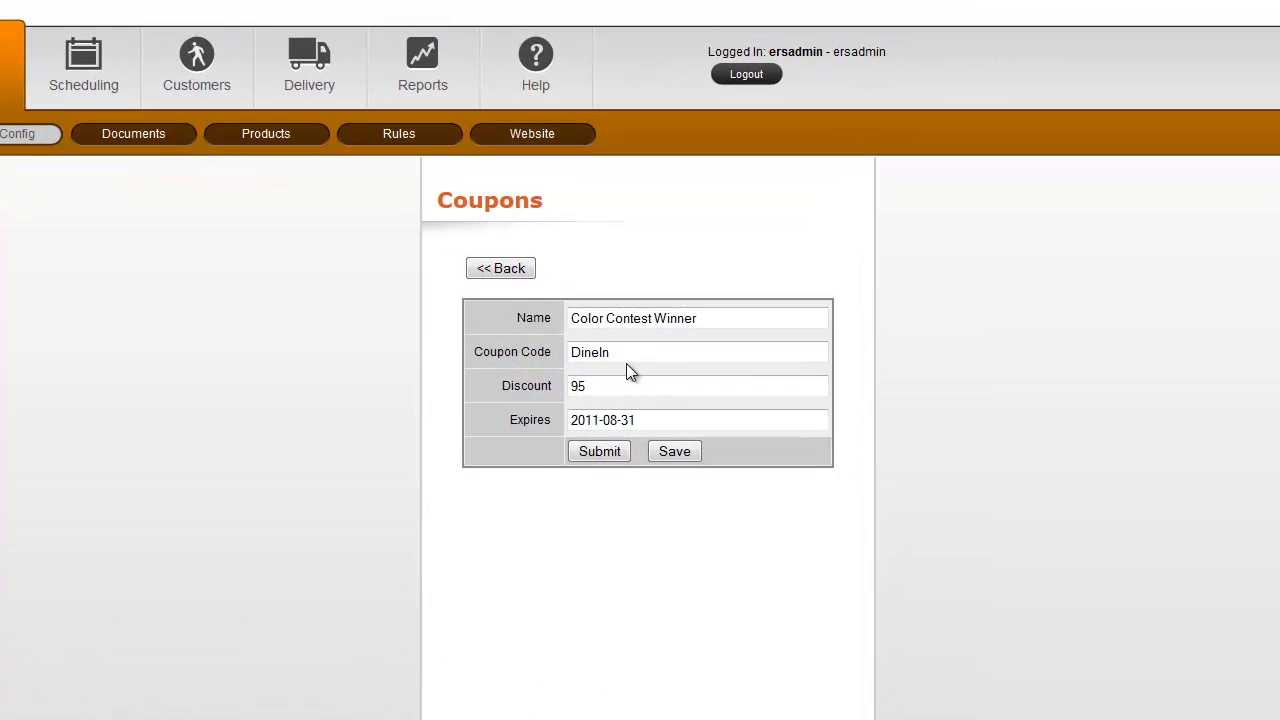
left_click(696, 384)
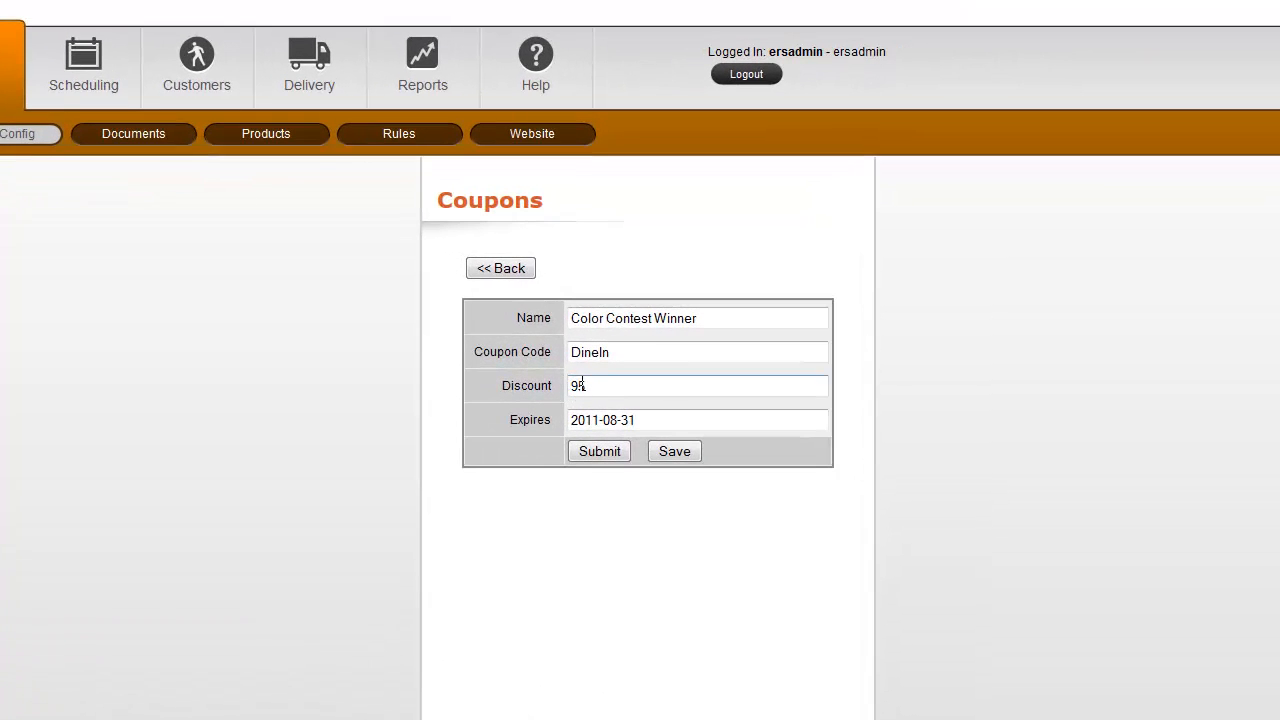
type("5")
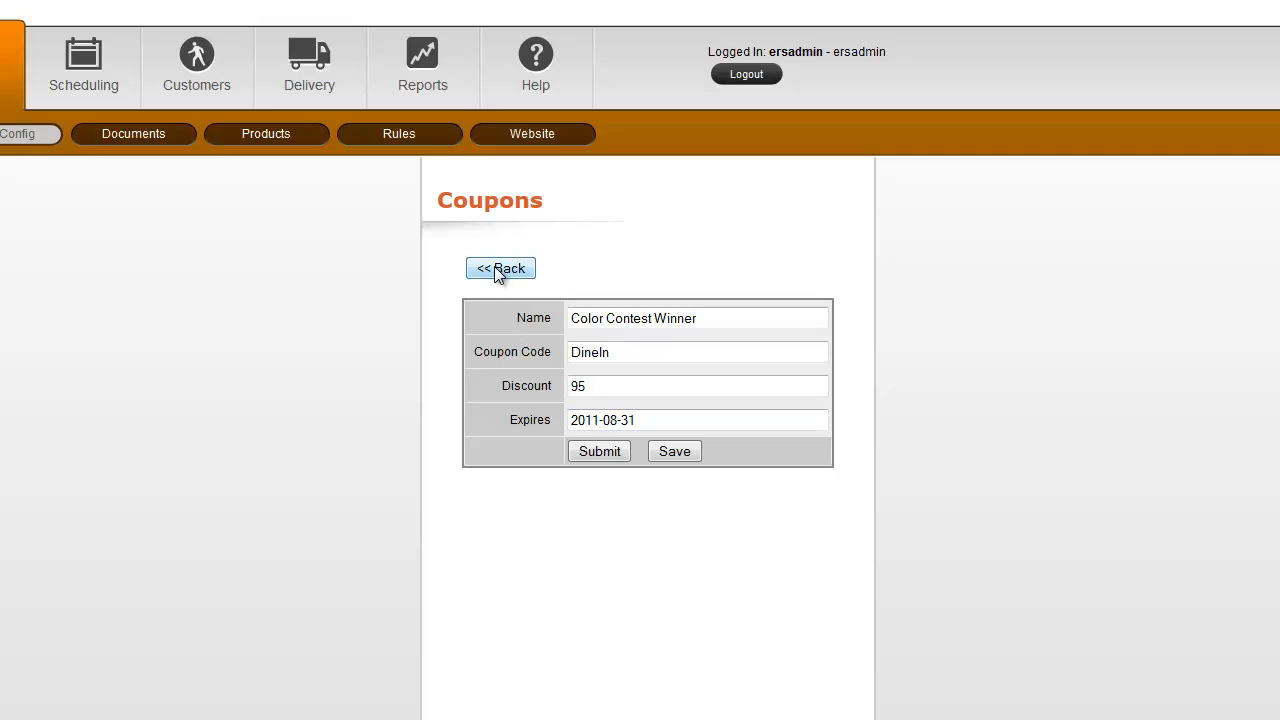
left_click(500, 268)
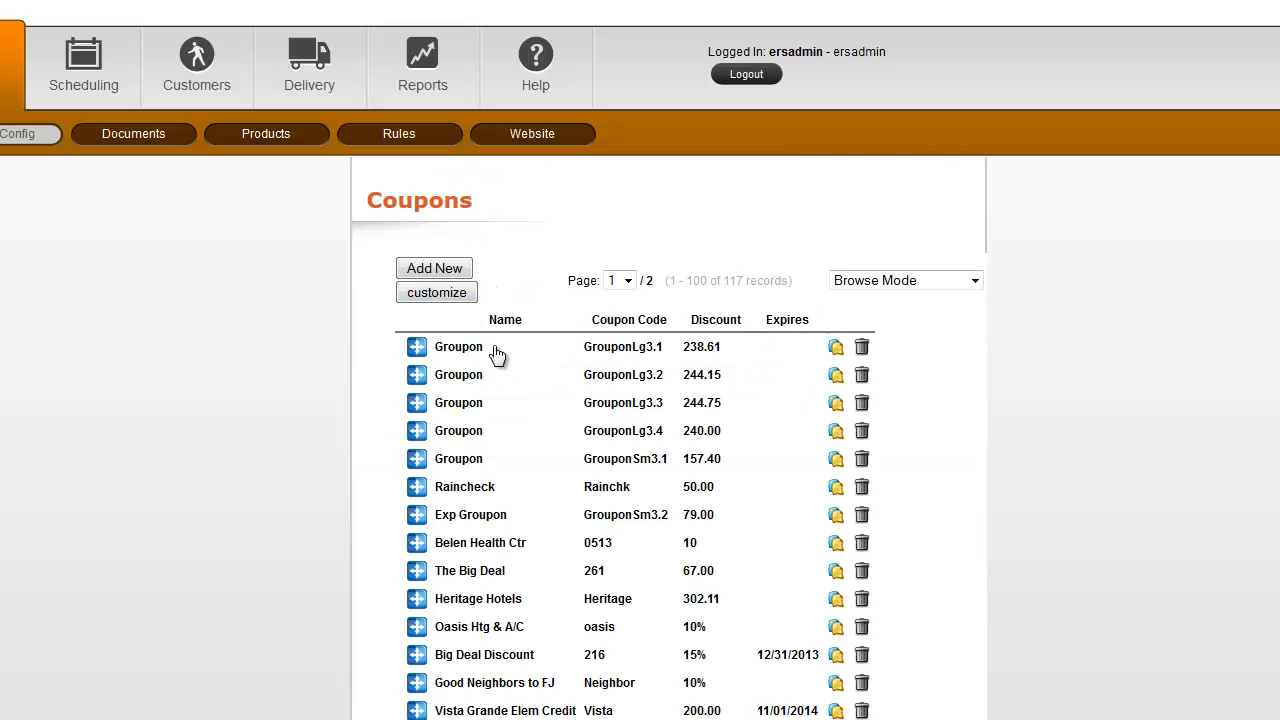